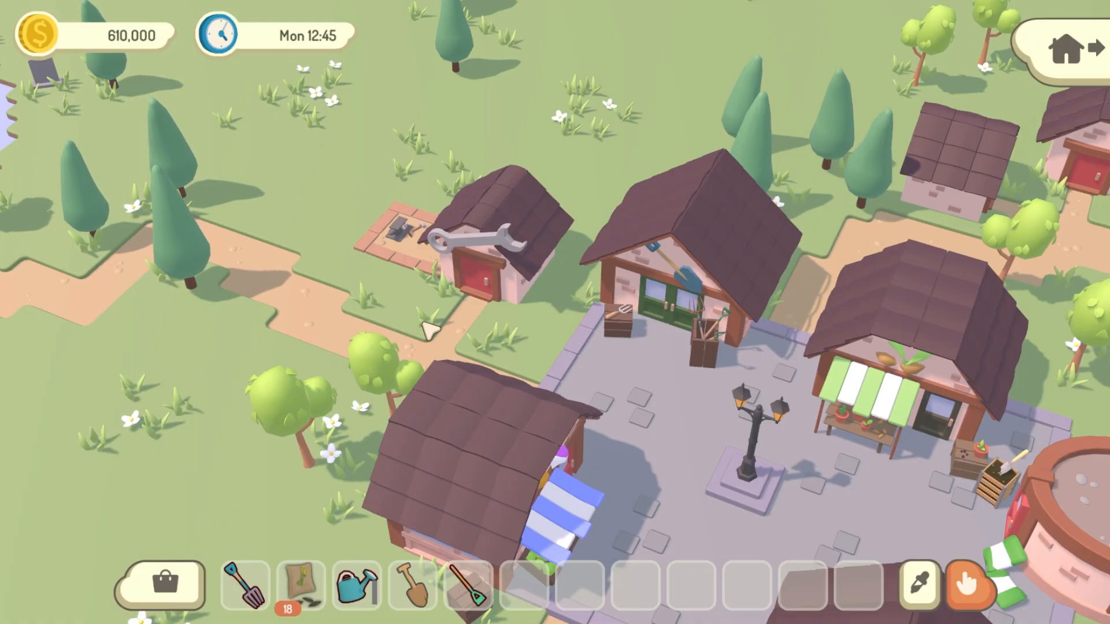
- Upgrade the watering can to capacity 50, area 6x5 and speed 2.0x in the Upgrade Shop
{"action": "left_click", "coordinate": [356, 587]}
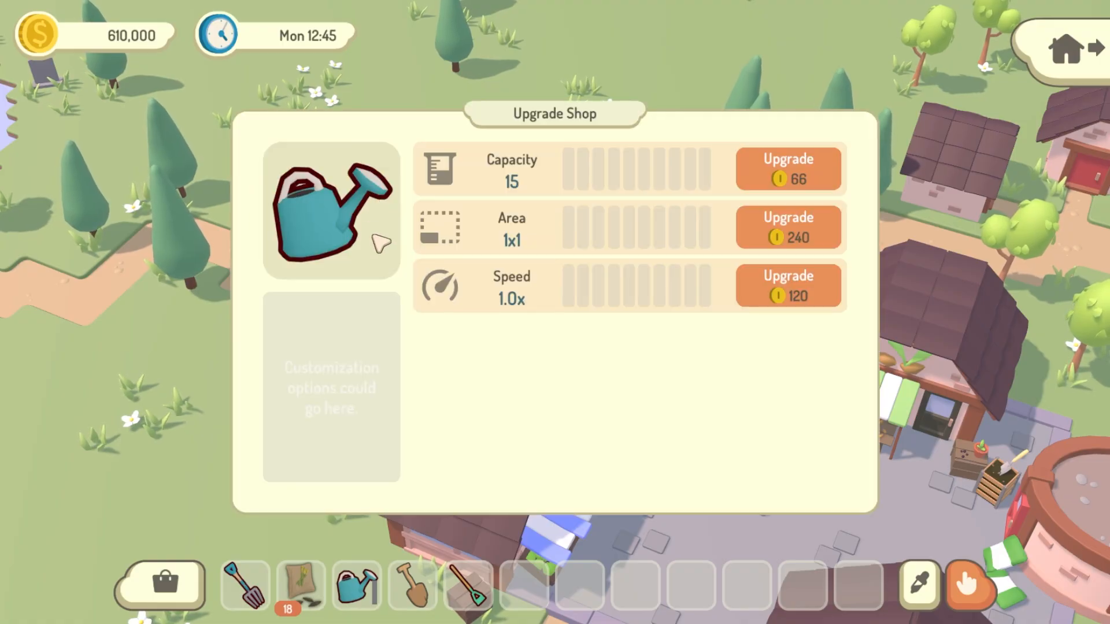
{"action": "left_click", "coordinate": [788, 167]}
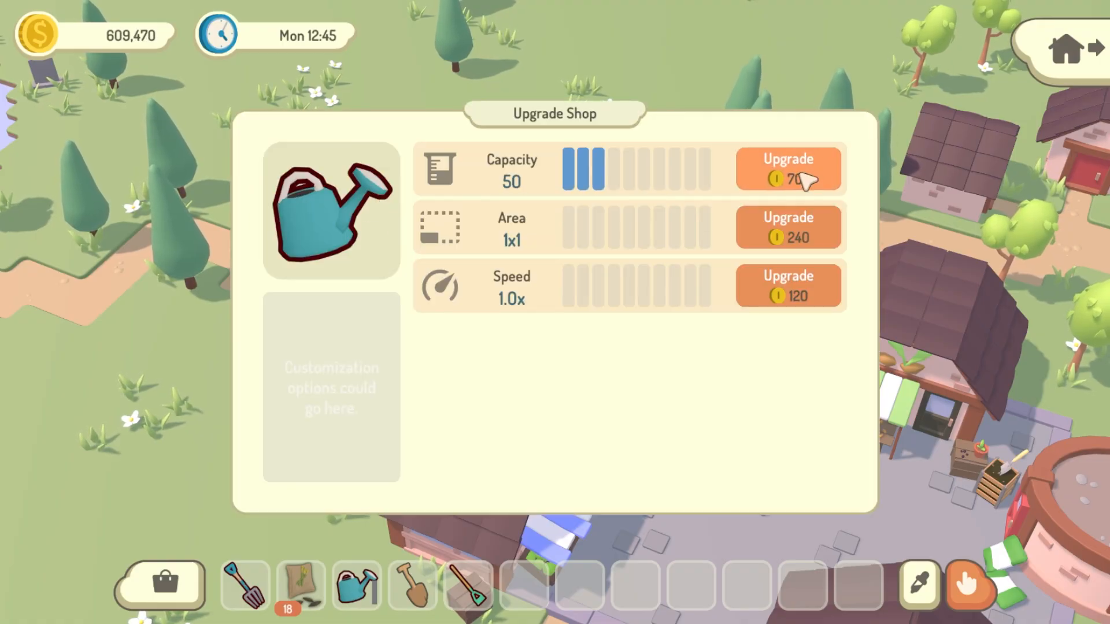
{"action": "left_click", "coordinate": [788, 226]}
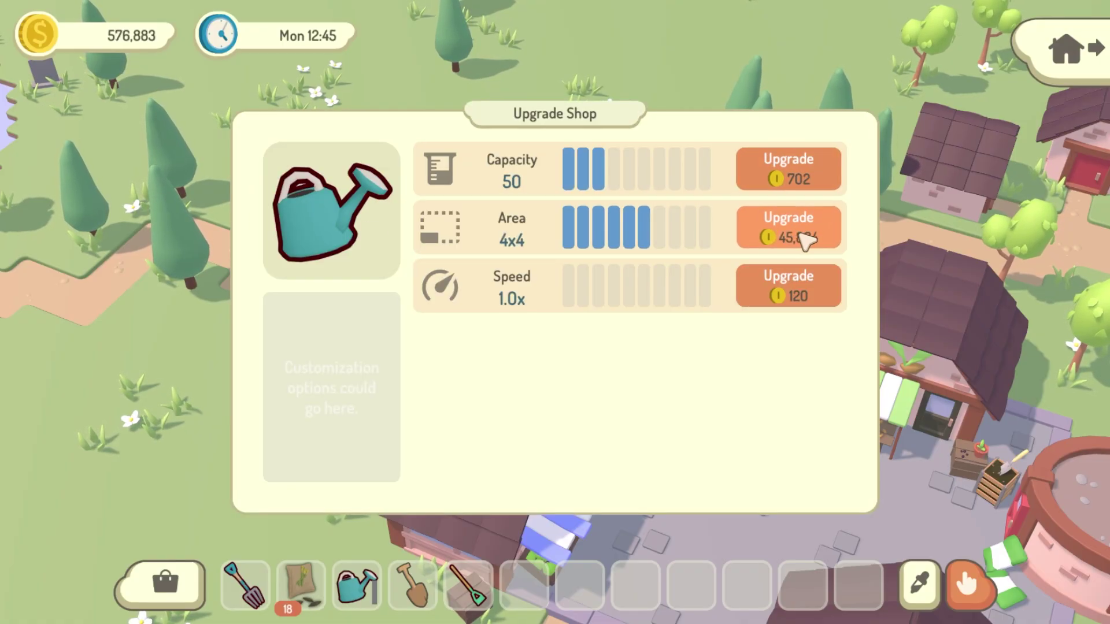
{"action": "left_click", "coordinate": [788, 228]}
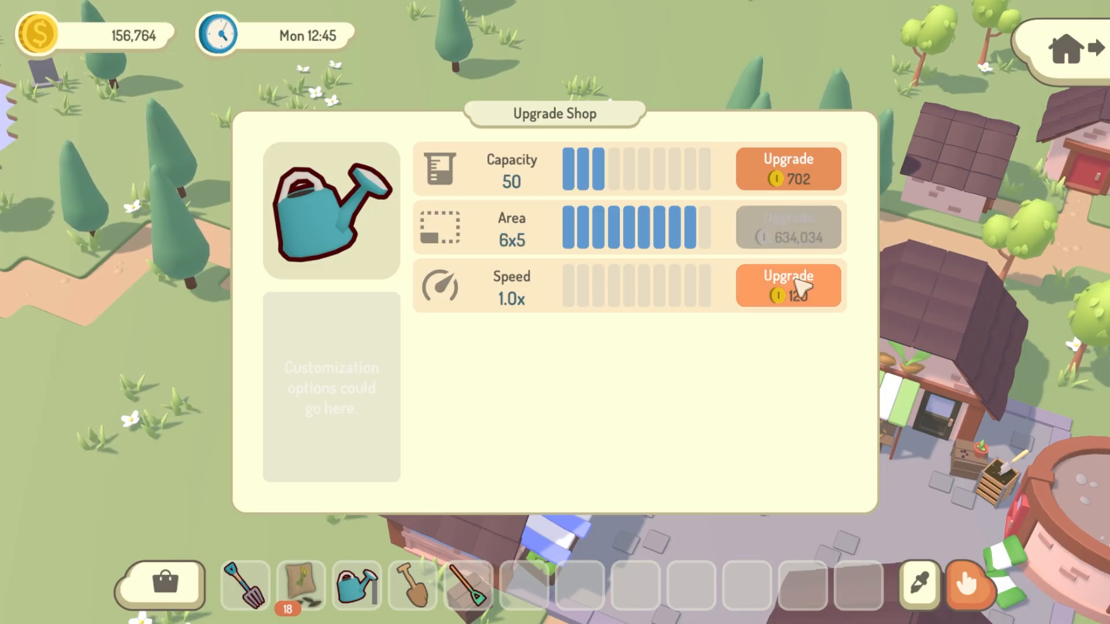
{"action": "left_click", "coordinate": [788, 284]}
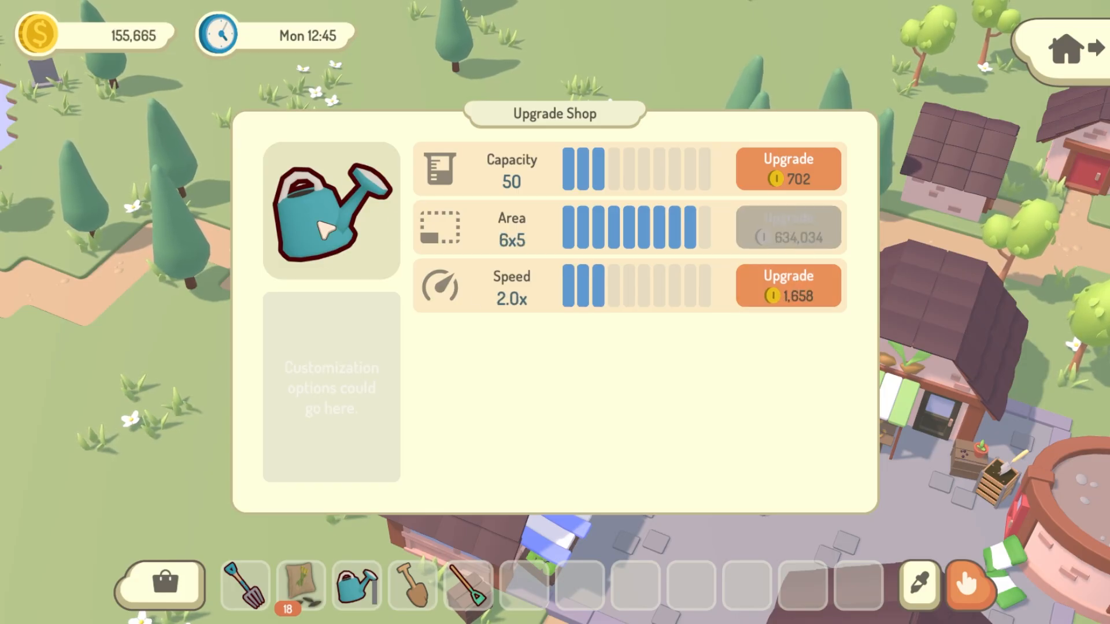
{"action": "left_click", "coordinate": [788, 284]}
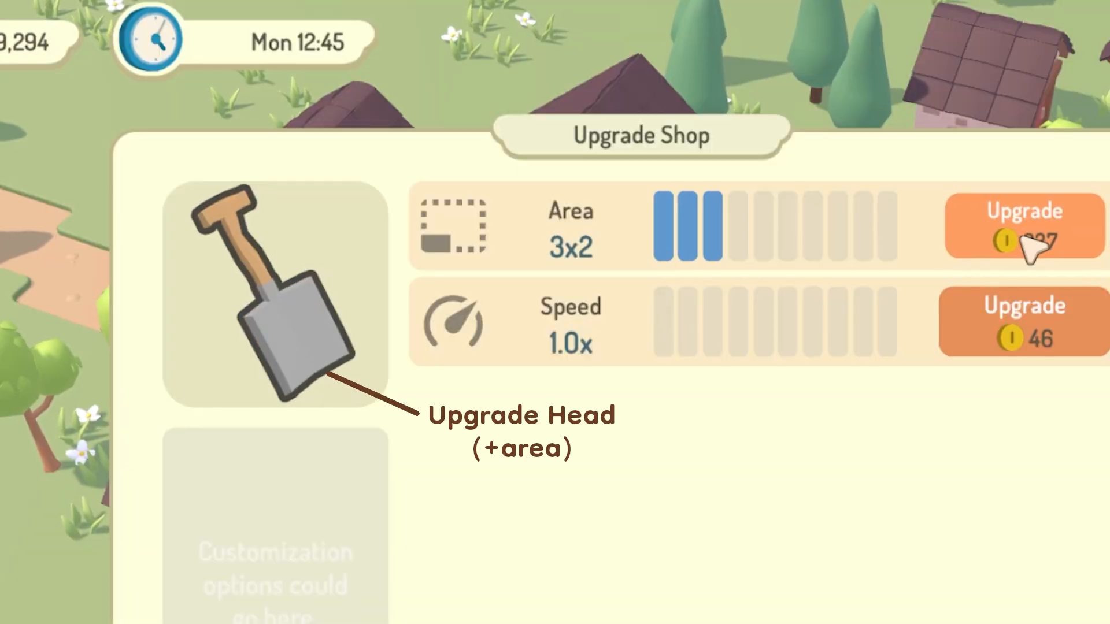
- Widen the shovel's digging area to 4x3 and boost its speed
{"action": "left_click", "coordinate": [1023, 235]}
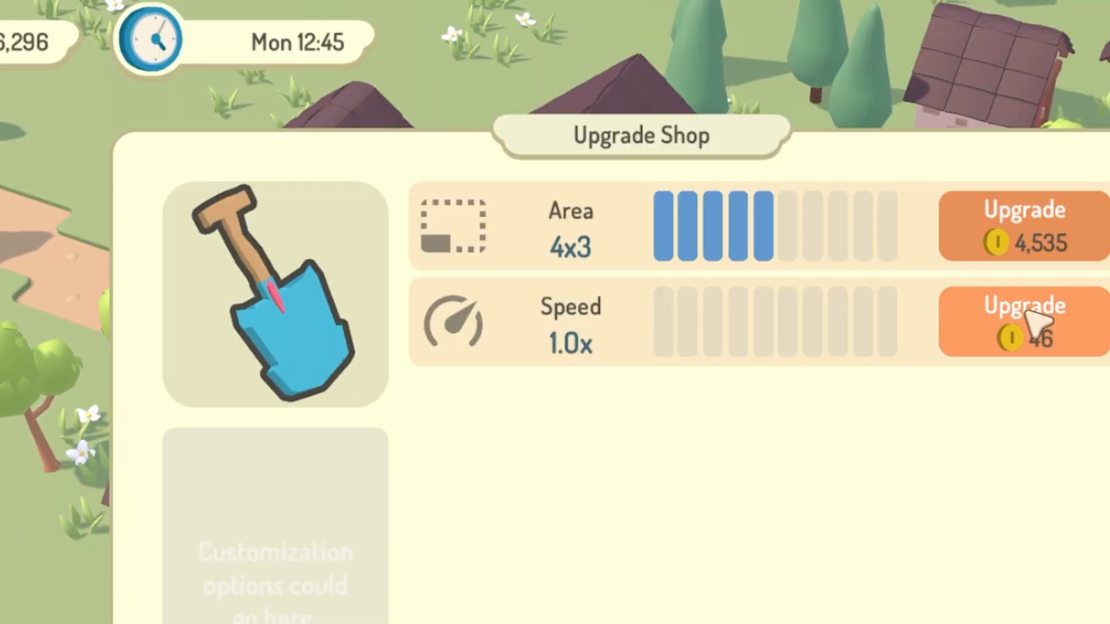
{"action": "left_click", "coordinate": [1022, 322]}
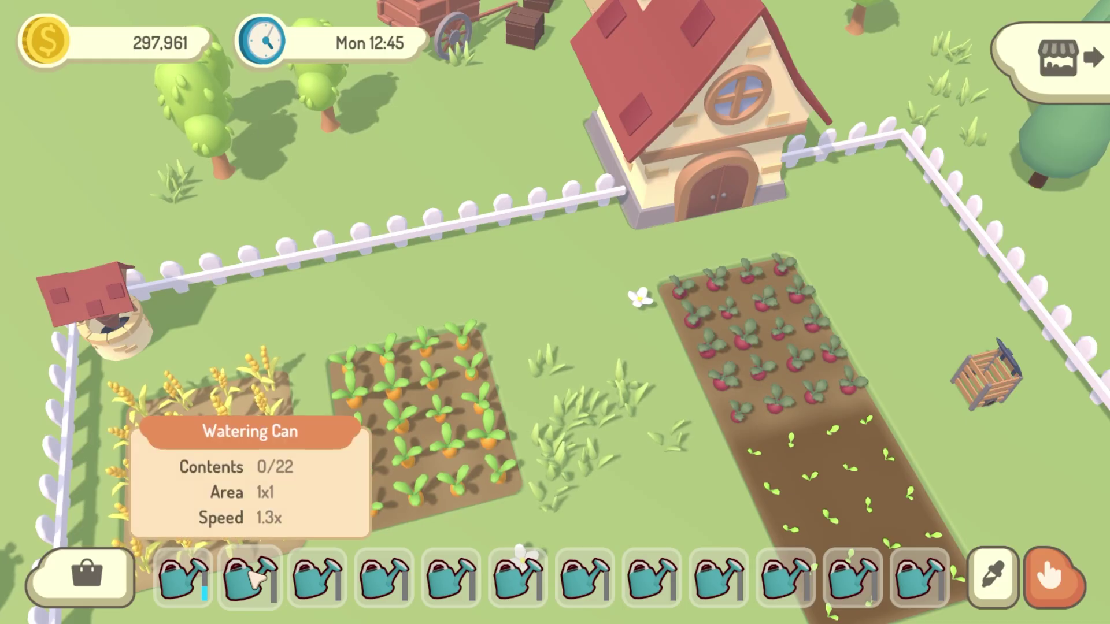
- Inspect two hotbar watering cans, one with 4x4 area and one with 6x5 area
{"action": "left_click", "coordinate": [389, 584]}
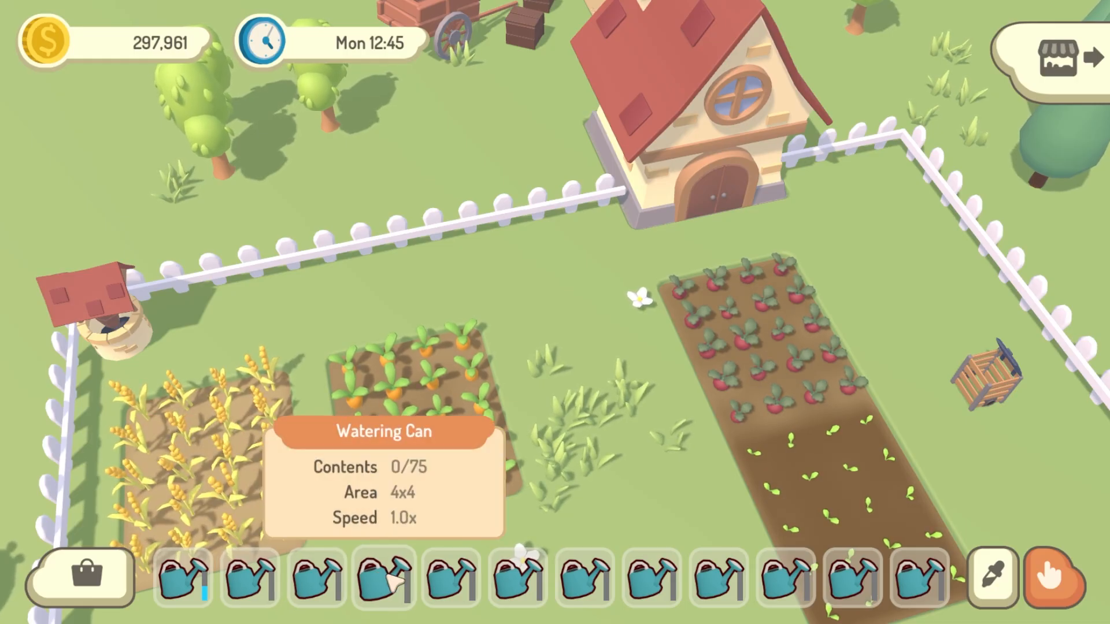
{"action": "left_click", "coordinate": [522, 587]}
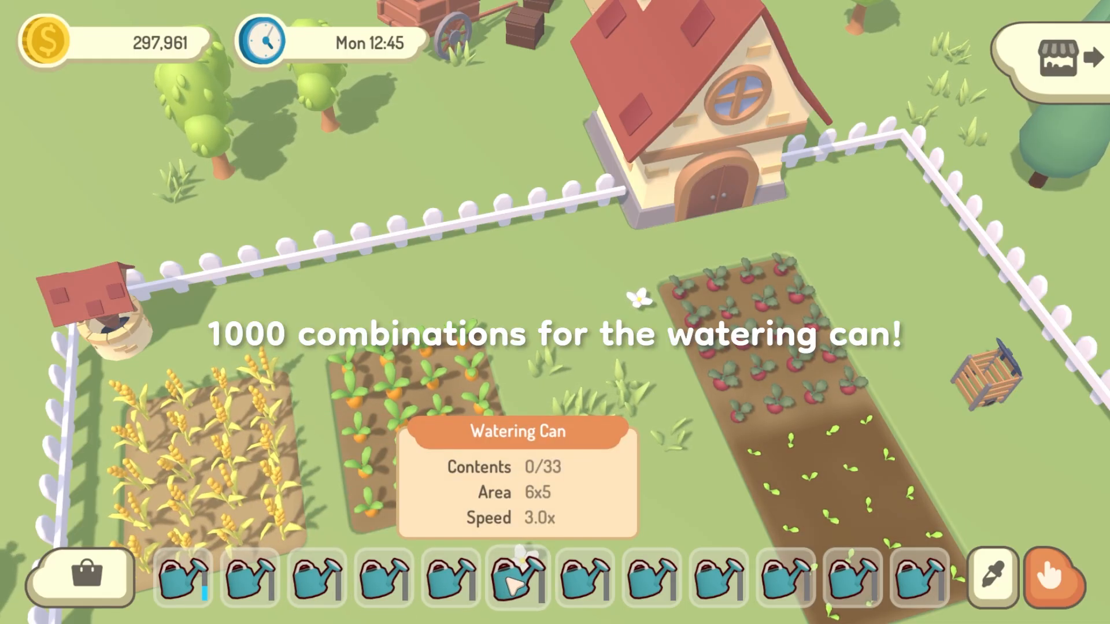